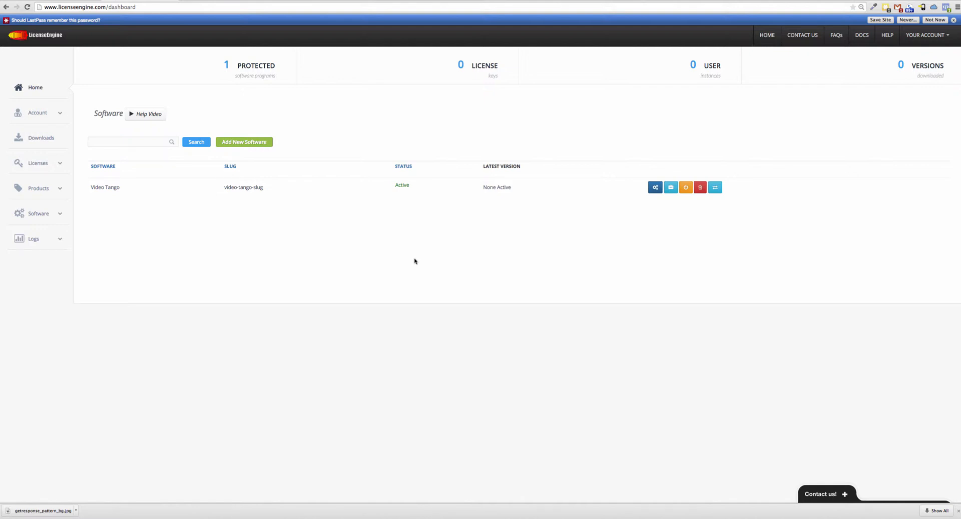
Step: Navigate from the Licenses sidebar menu to the Import Licenses page
{"action": "left_click", "coordinate": [37, 163]}
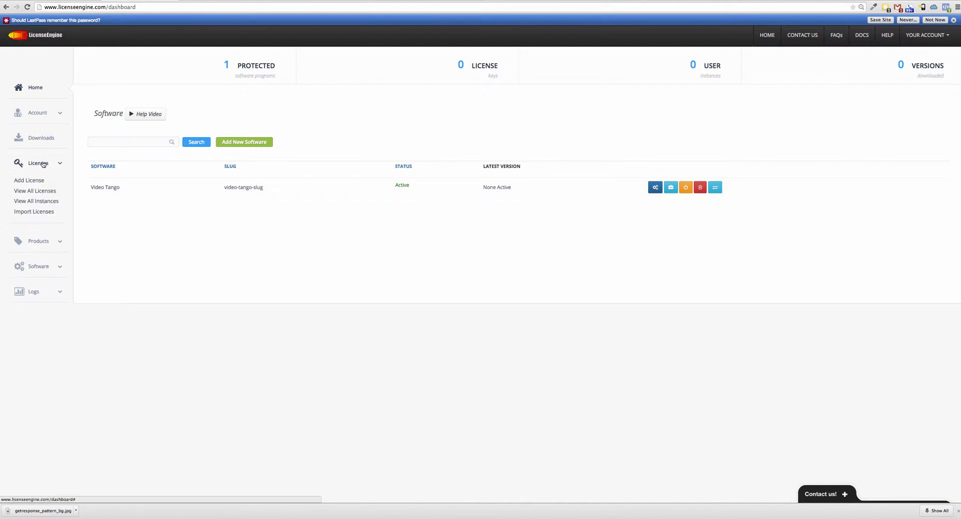
{"action": "left_click", "coordinate": [34, 212]}
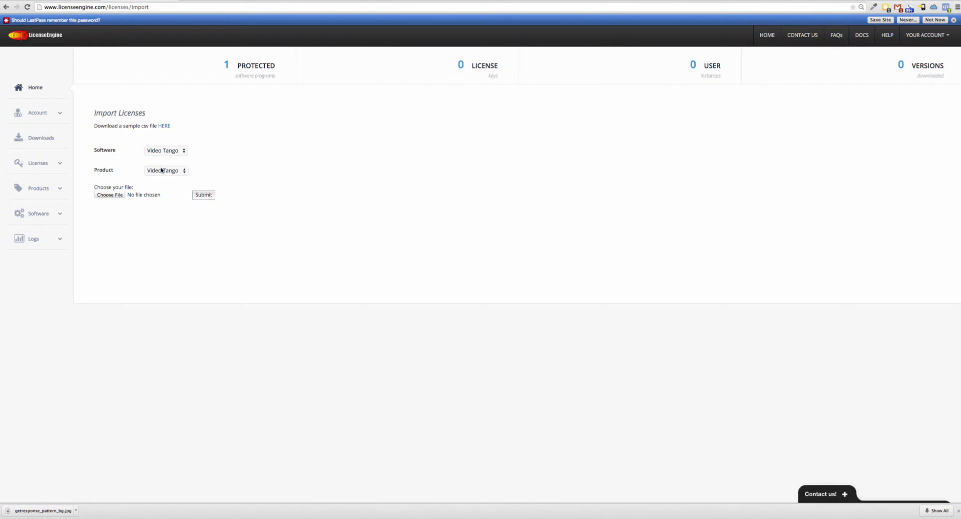
Step: Choose Test Product and attach SampleLeImport.csv as the import file
{"action": "left_click", "coordinate": [165, 170]}
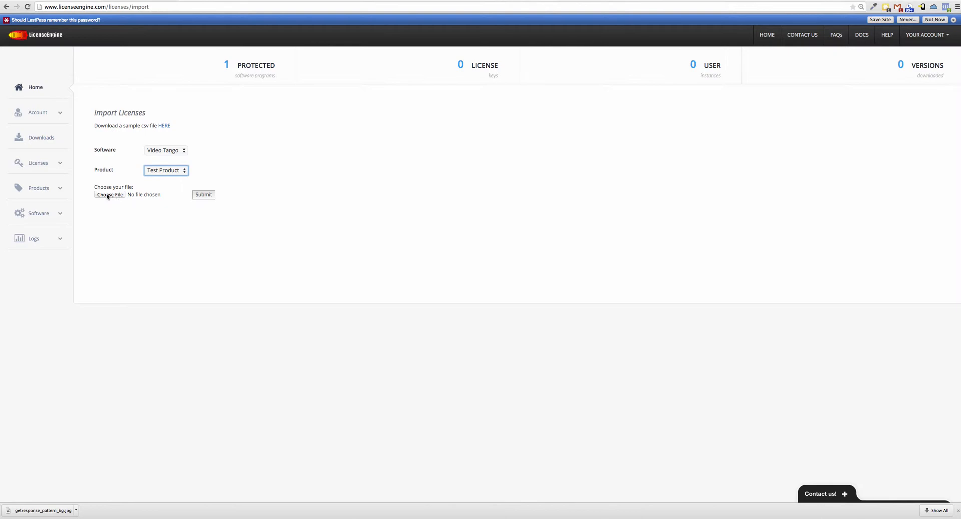
{"action": "left_click", "coordinate": [109, 195]}
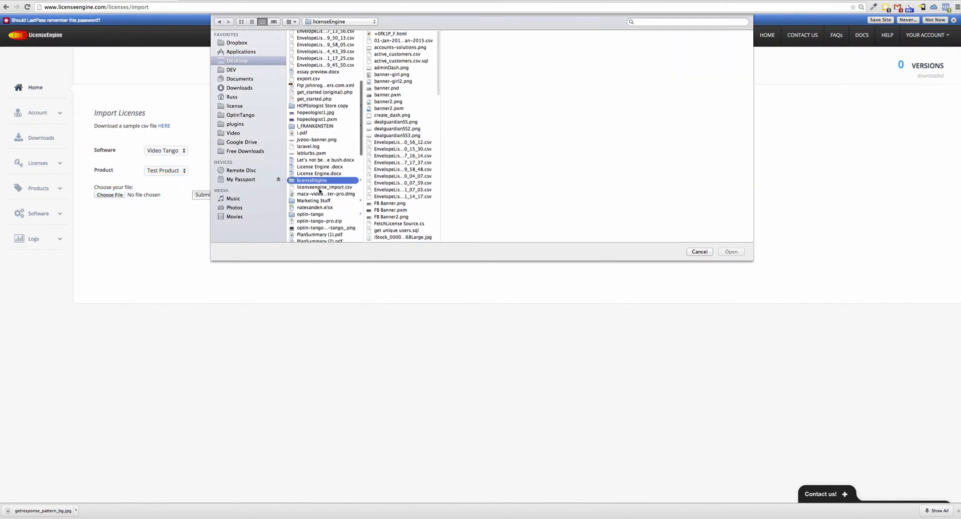
{"action": "left_click", "coordinate": [731, 253]}
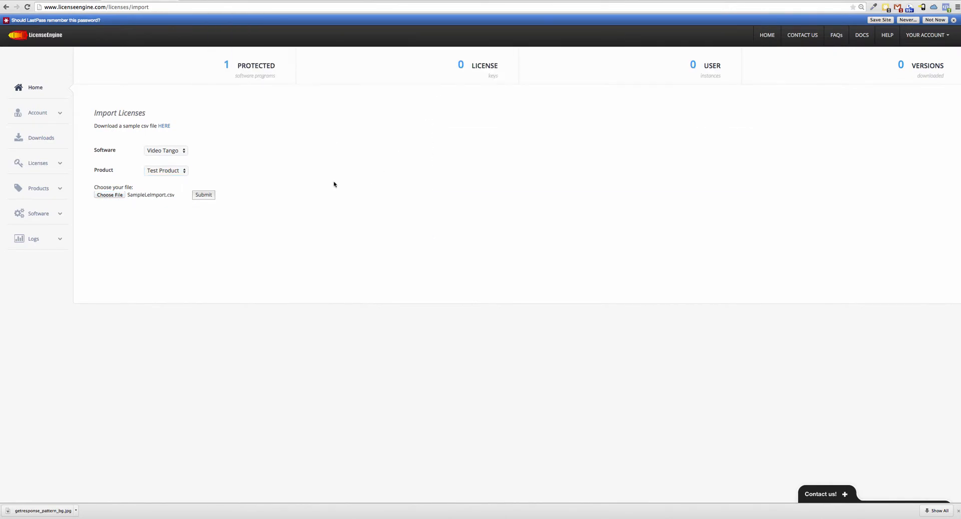
{"action": "mouse_move", "coordinate": [271, 190]}
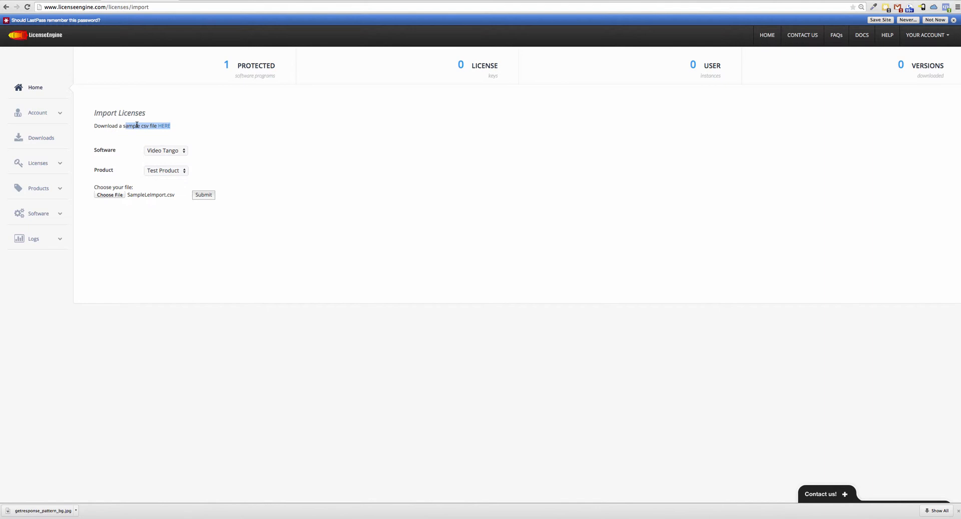
{"action": "left_click", "coordinate": [203, 195]}
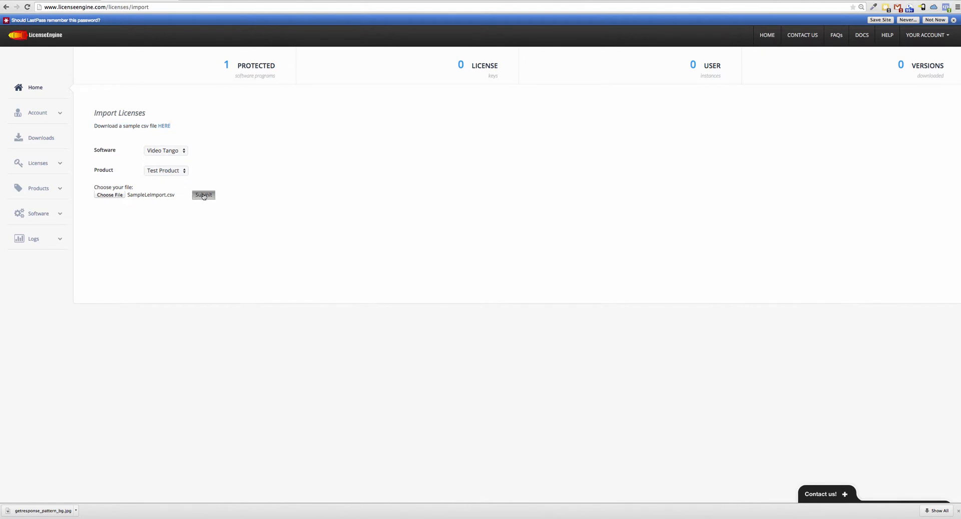
Step: Submit the import so 3 rows are imported and 0 rejected
{"action": "left_click", "coordinate": [203, 195]}
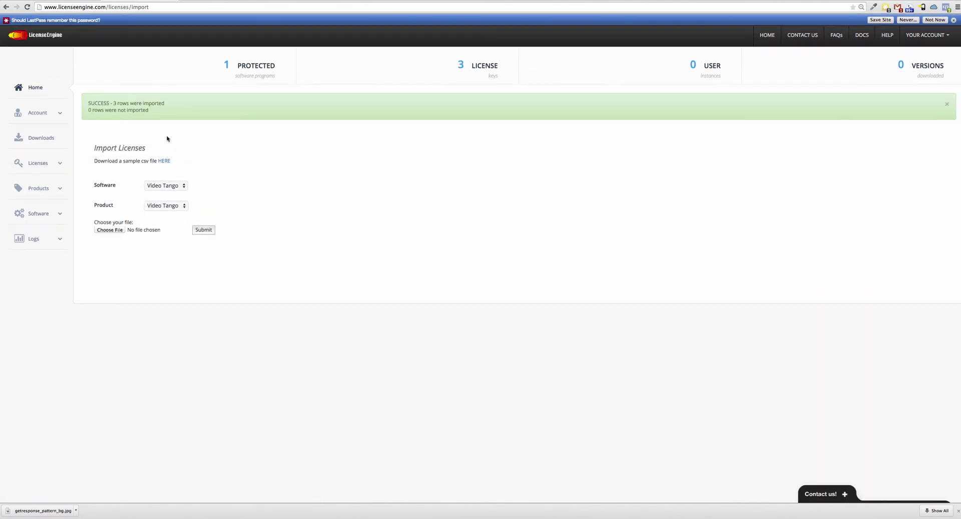
{"action": "mouse_move", "coordinate": [158, 114]}
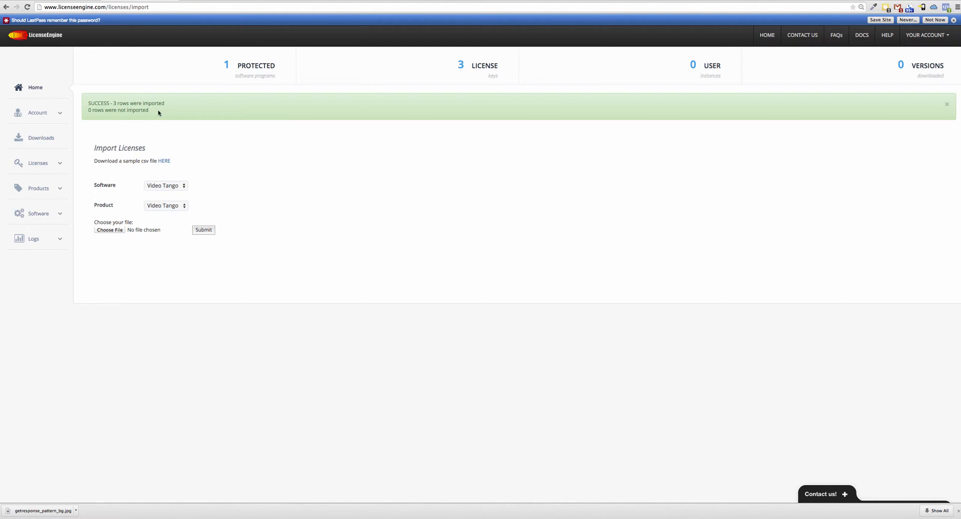
{"action": "mouse_move", "coordinate": [105, 102]}
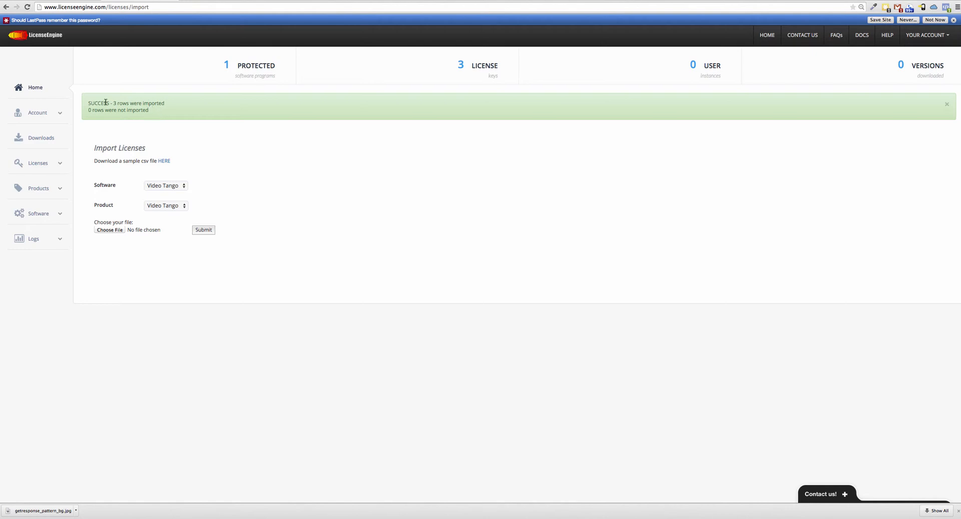
{"action": "mouse_move", "coordinate": [174, 106]}
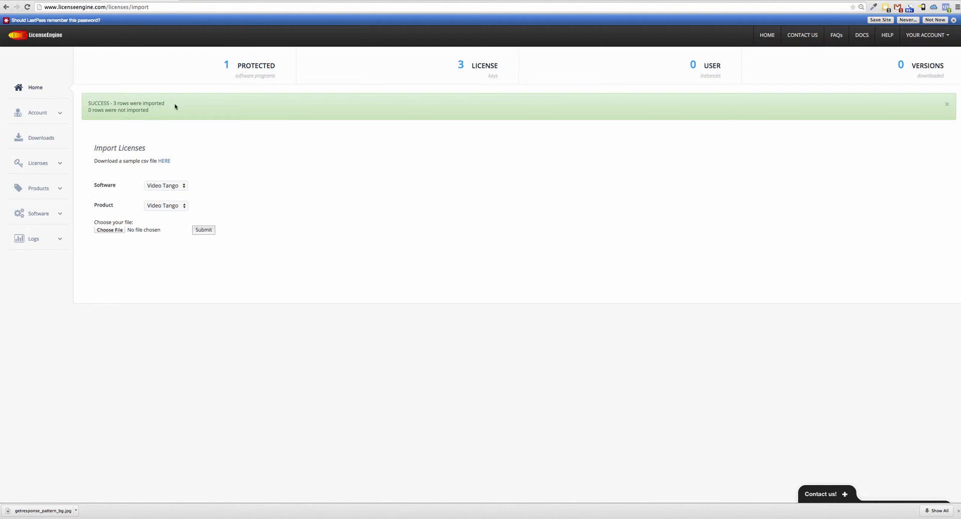
{"action": "mouse_move", "coordinate": [38, 163]}
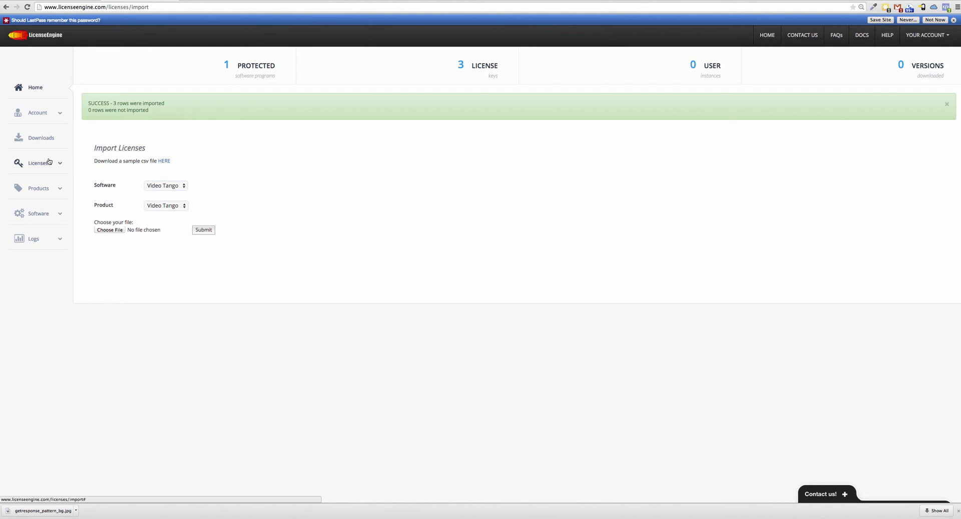
Step: Show the All Licenses list with the three imported Video Tango keys
{"action": "left_click", "coordinate": [38, 163]}
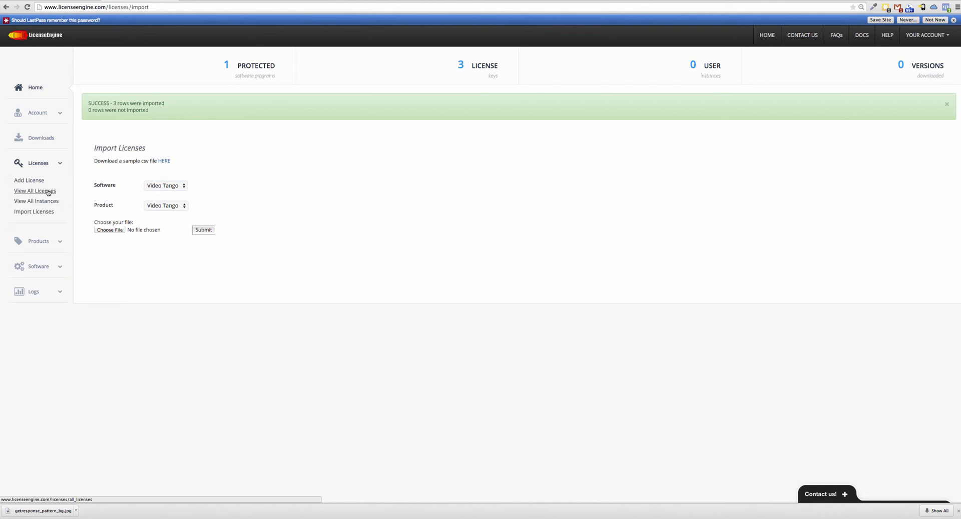
{"action": "left_click", "coordinate": [35, 190]}
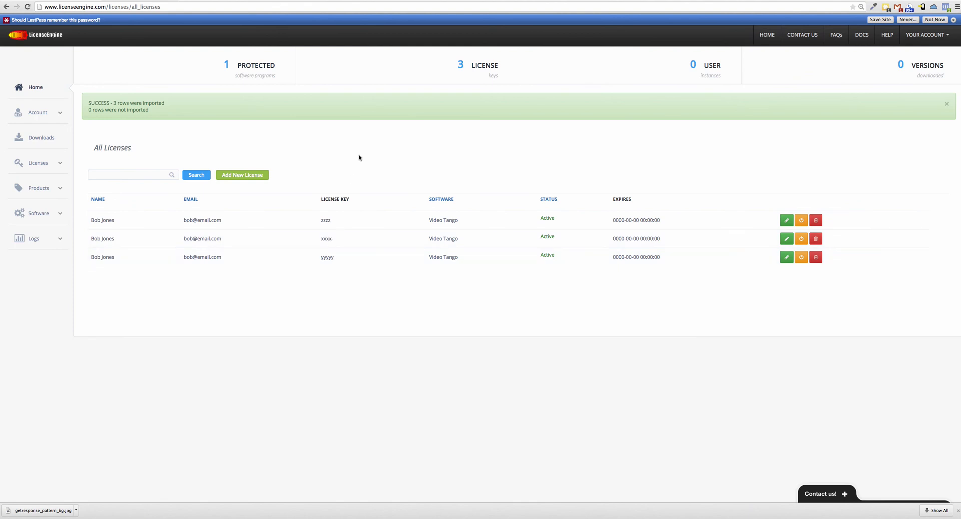
{"action": "mouse_move", "coordinate": [739, 353]}
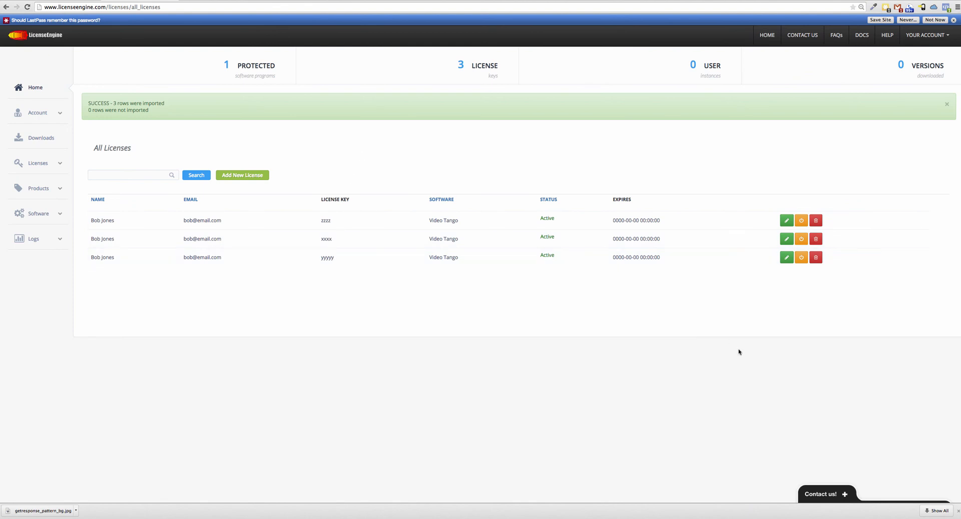